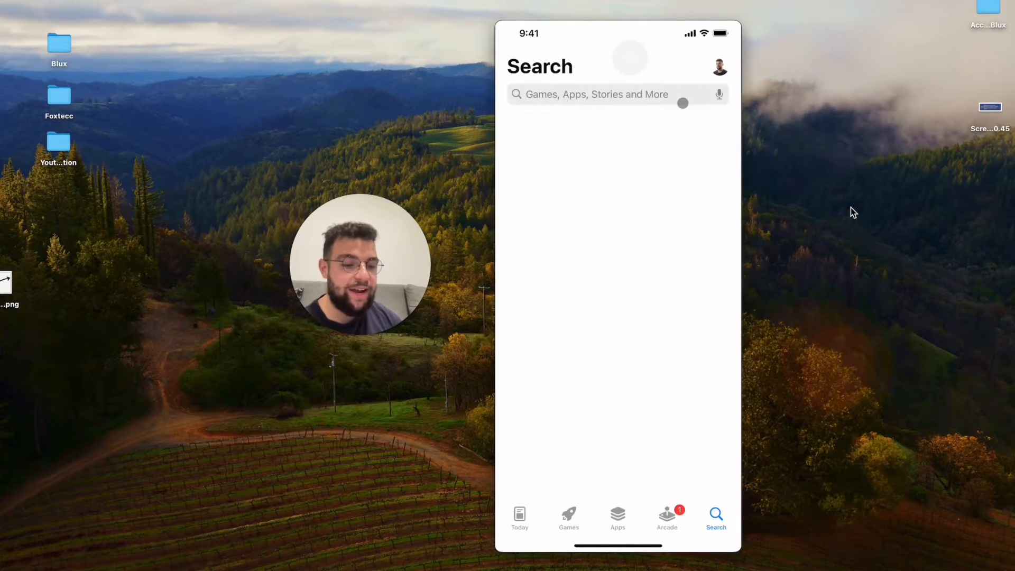
# Search the App Store for 'reminders' and select Apple's Reminders result.
pyautogui.write('reminders')
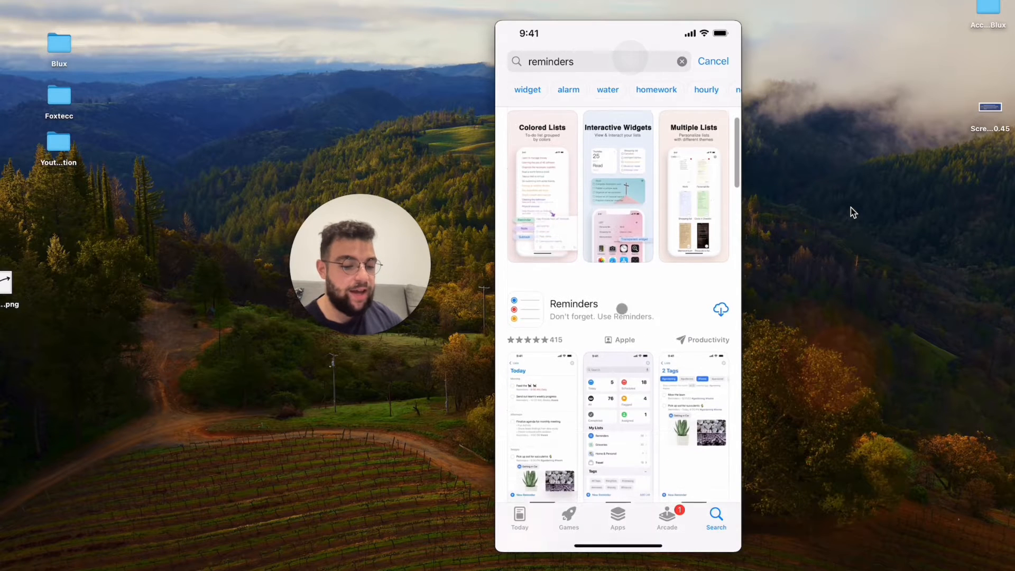
pyautogui.click(574, 309)
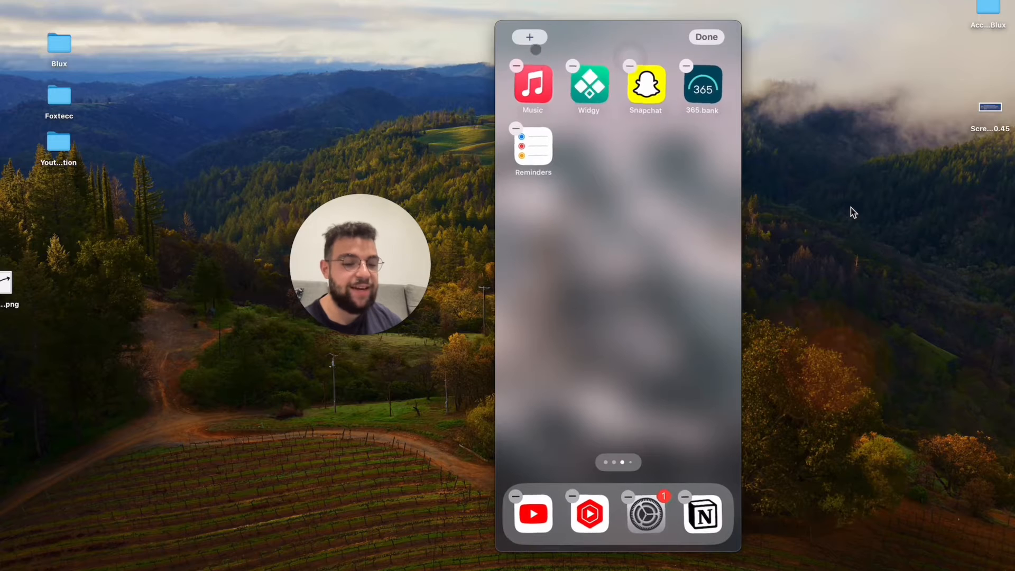
# Bring up the widget gallery from the home screen's editing mode.
pyautogui.click(529, 37)
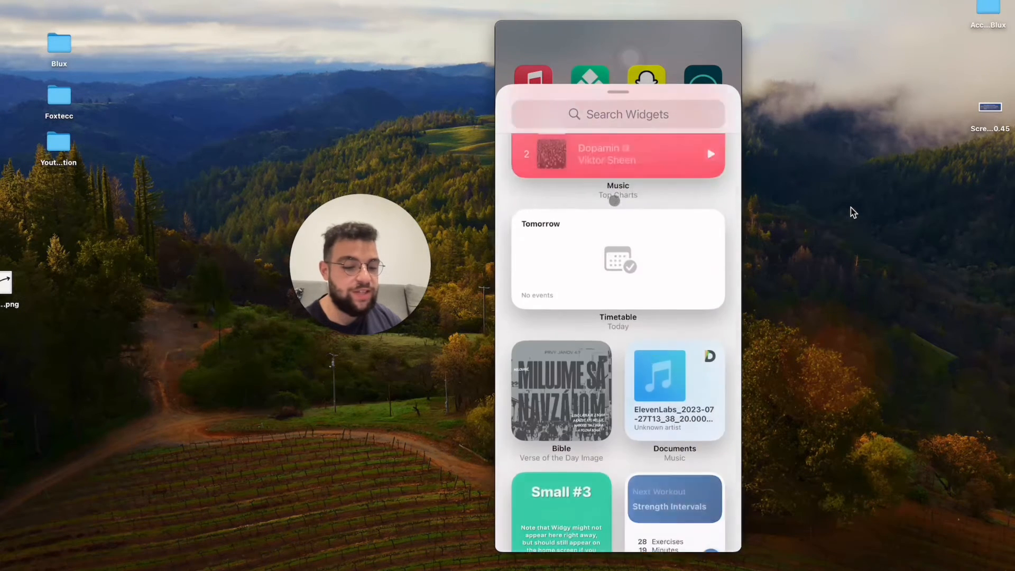
# Locate Reminders in the widget gallery's app list and view its widget choices.
pyautogui.scroll(-3)
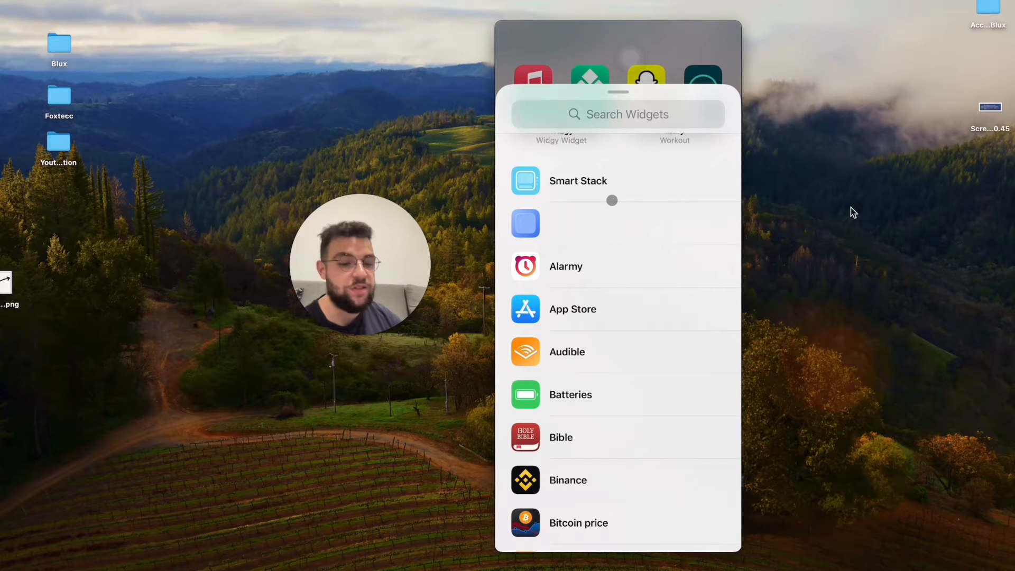
pyautogui.scroll(-3)
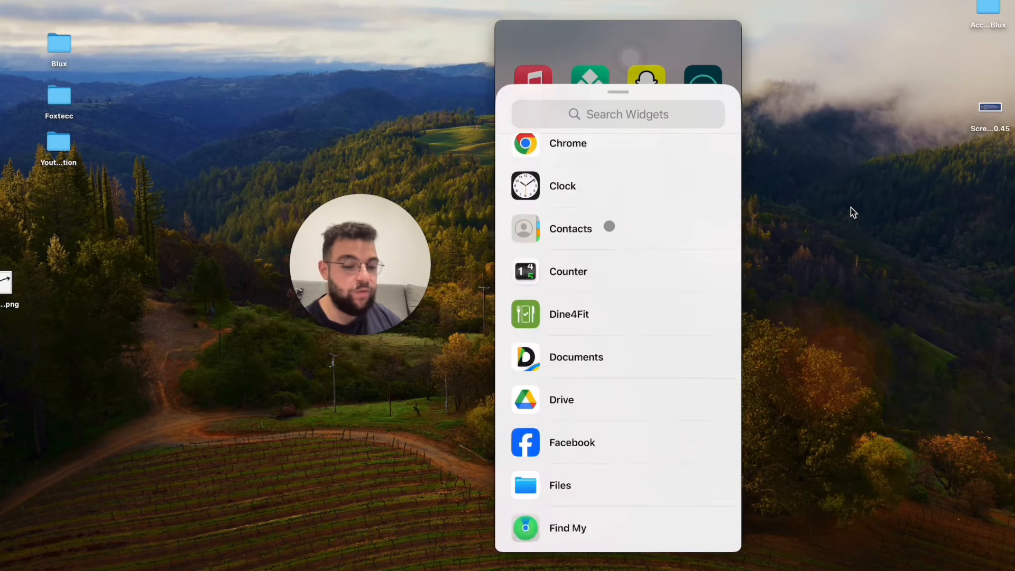
pyautogui.scroll(3)
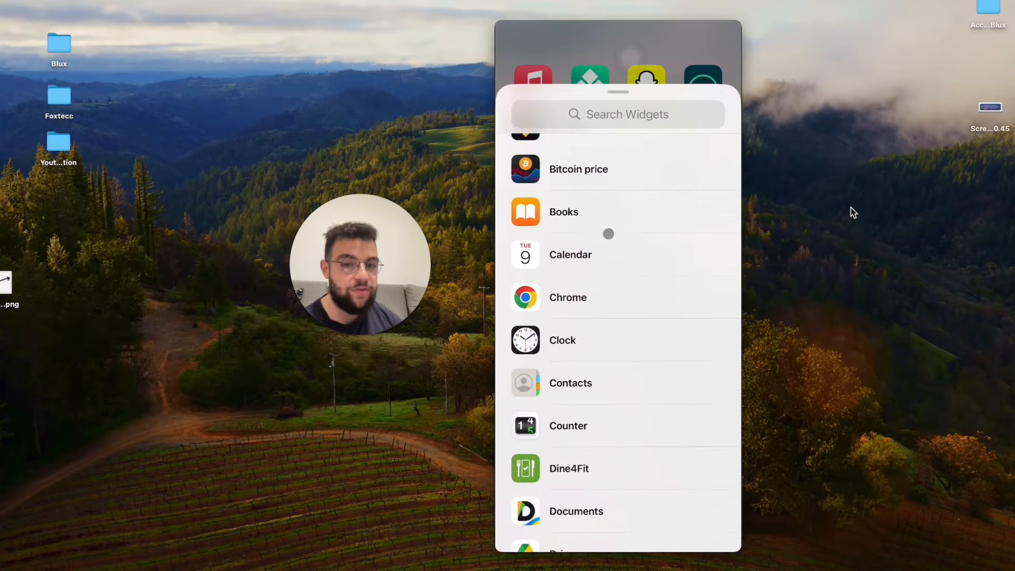
pyautogui.scroll(3)
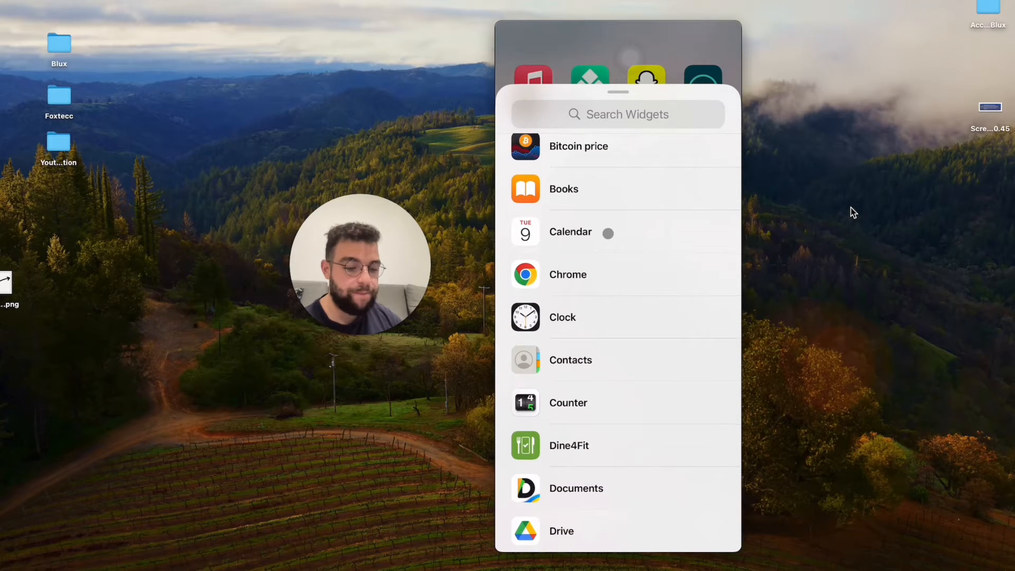
pyautogui.scroll(-3)
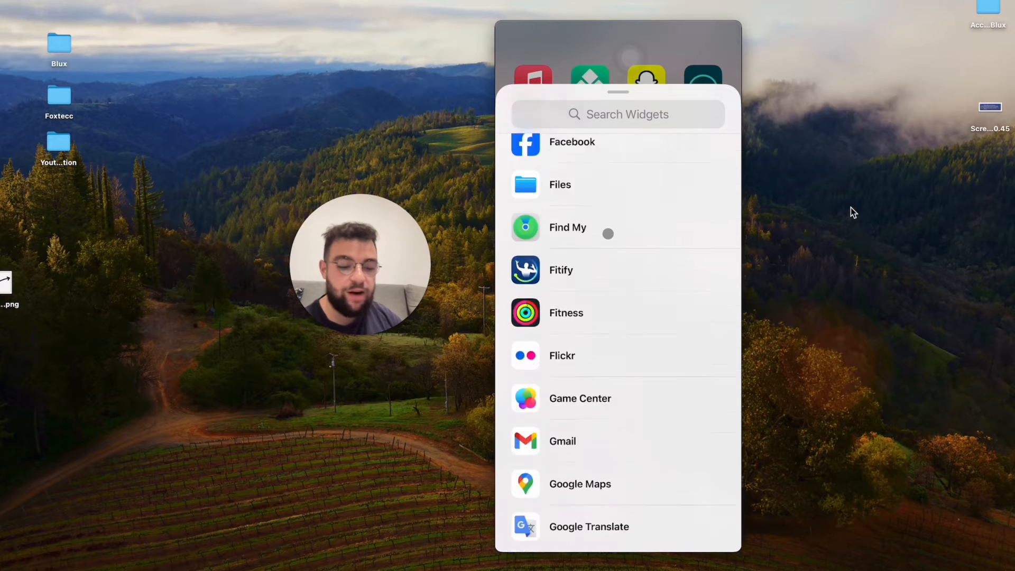
pyautogui.scroll(-3)
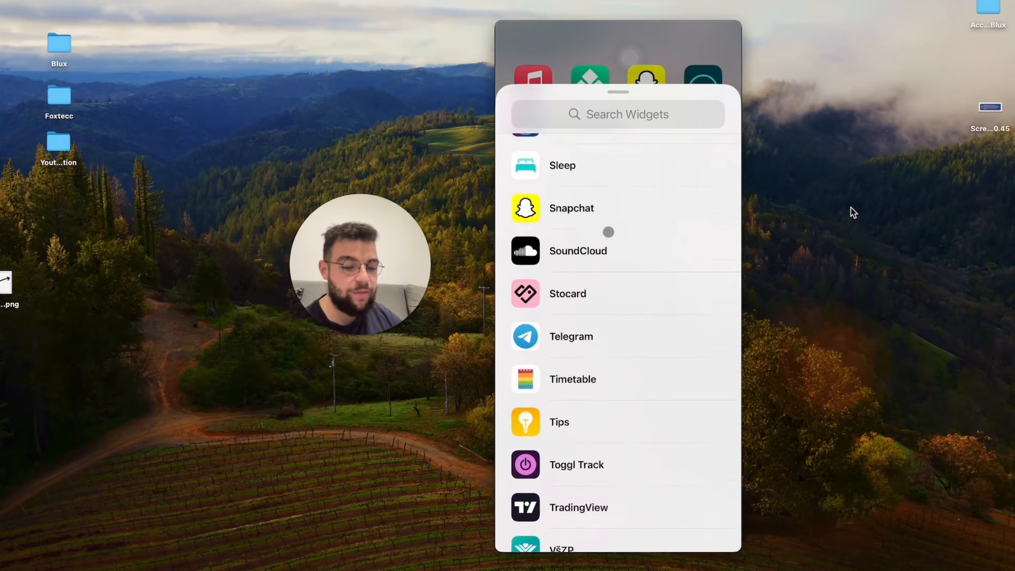
pyautogui.scroll(-3)
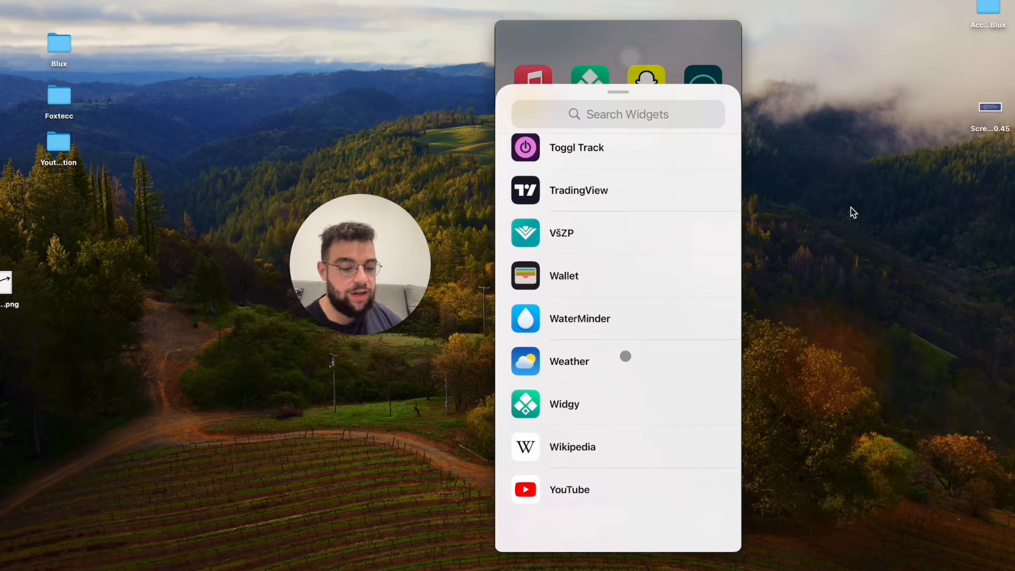
pyautogui.scroll(3)
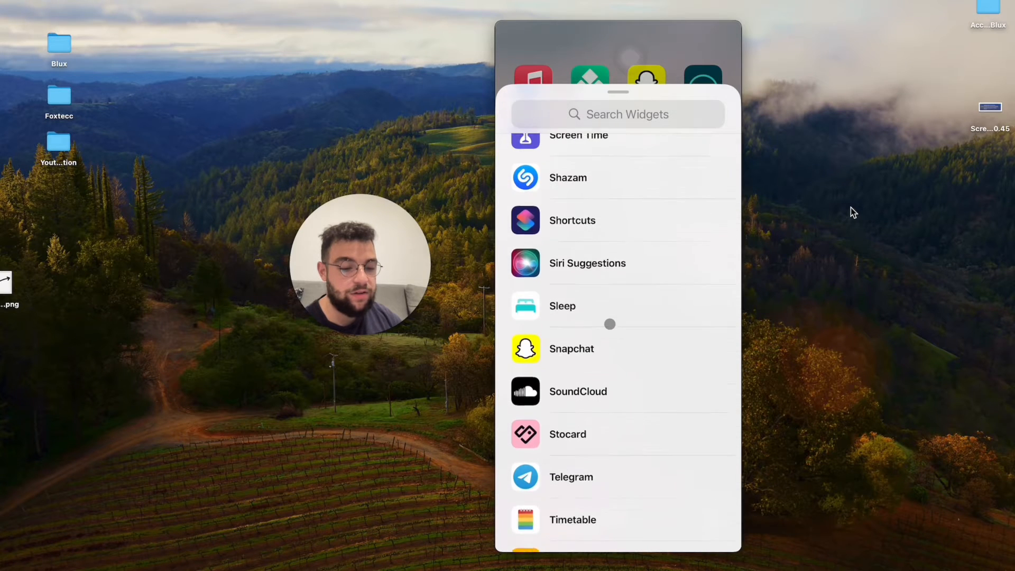
pyautogui.scroll(3)
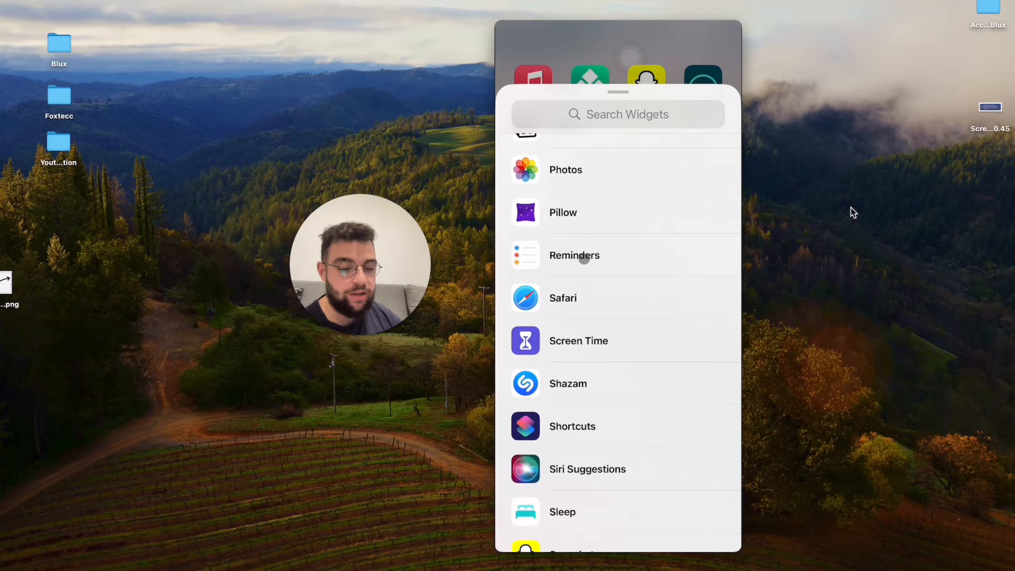
pyautogui.click(574, 255)
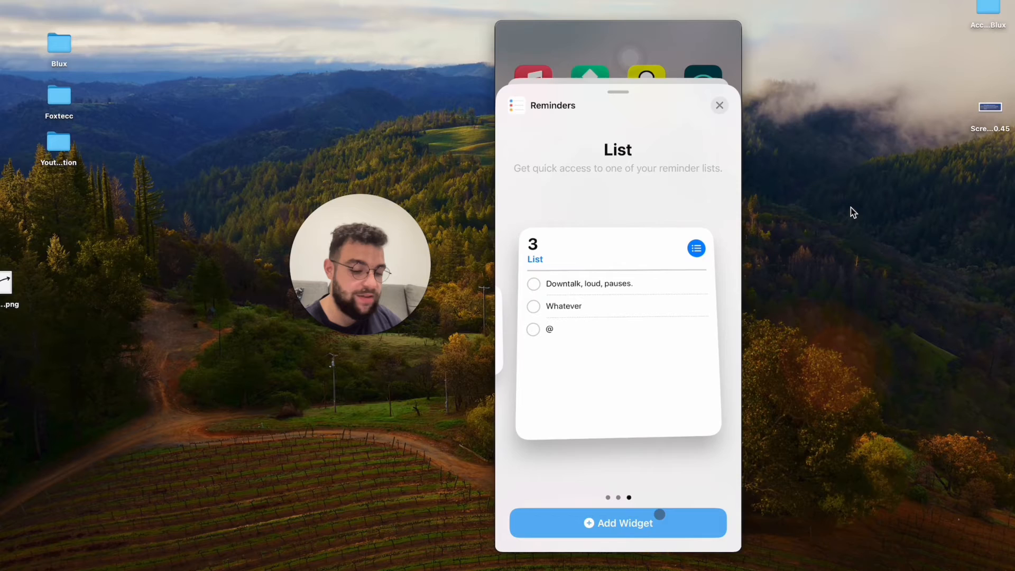
# Add the large Reminders List widget to the home screen and finish editing.
pyautogui.click(617, 523)
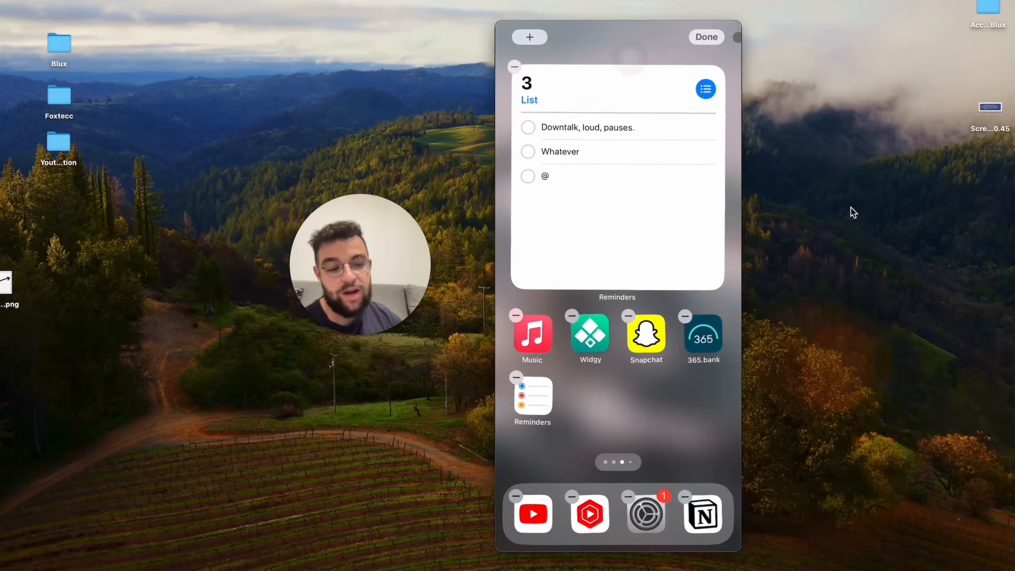
pyautogui.click(707, 37)
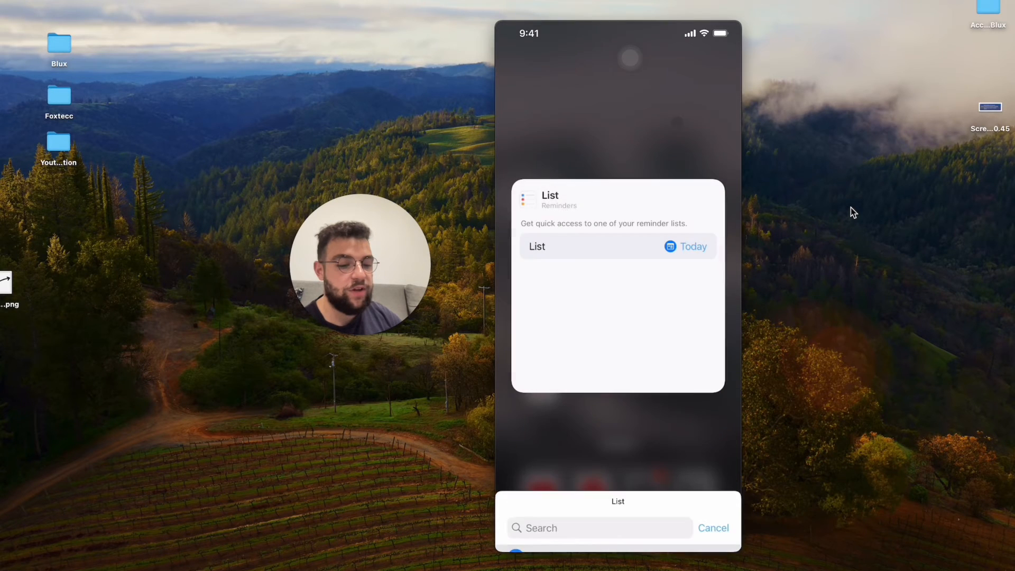
# Set the widget's list to Today and check off its reminder, leaving none.
pyautogui.click(713, 527)
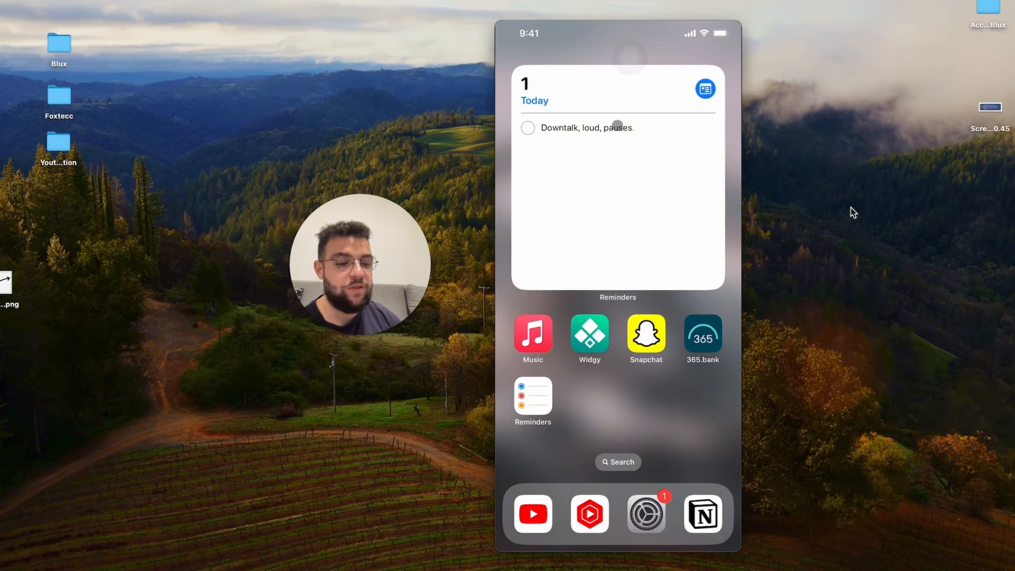
pyautogui.click(527, 127)
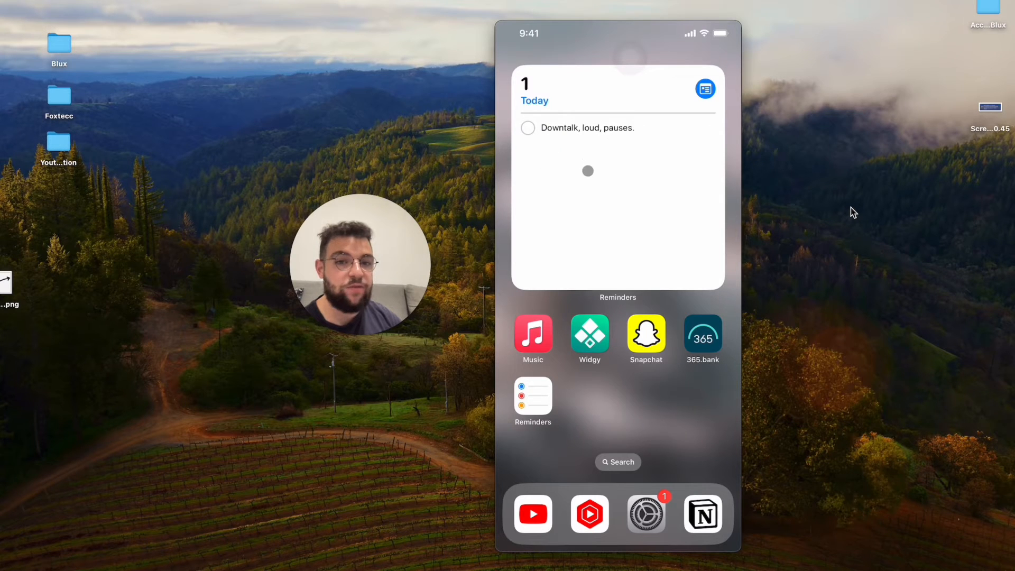
pyautogui.click(527, 127)
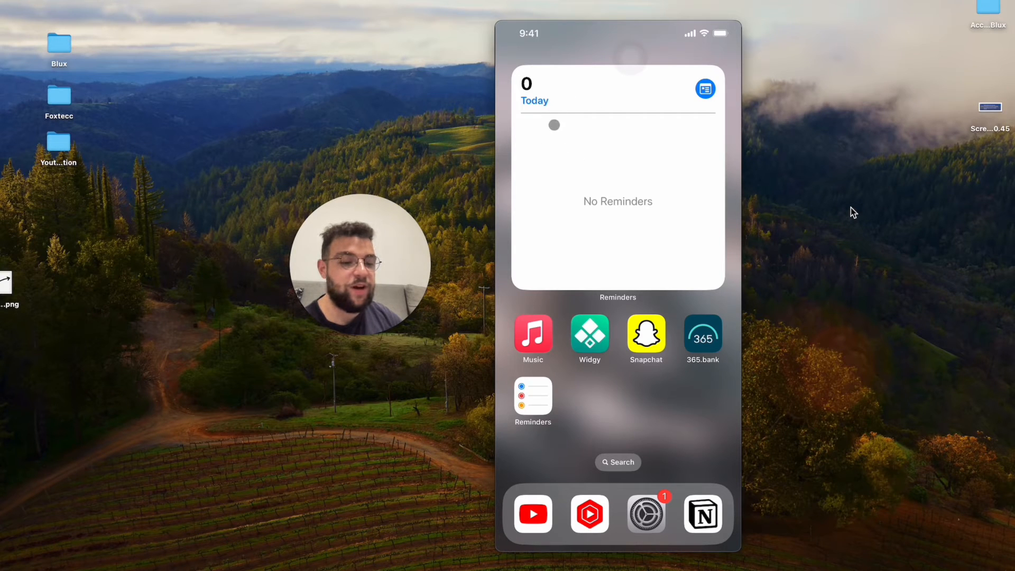
# From the widget, enter Reminders past the location and intro prompts and add reminder 'Example' to Today.
pyautogui.click(533, 394)
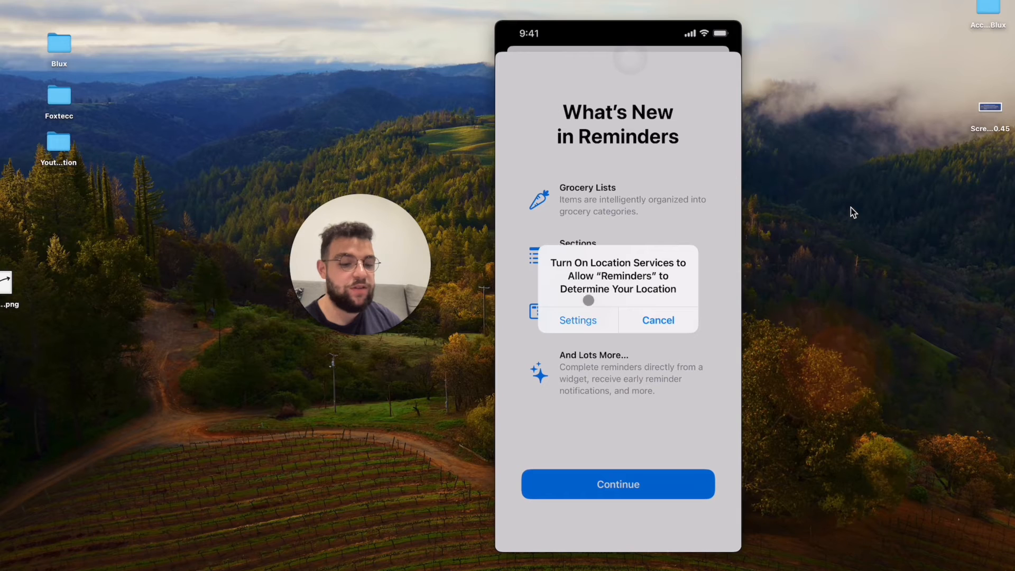
pyautogui.click(658, 319)
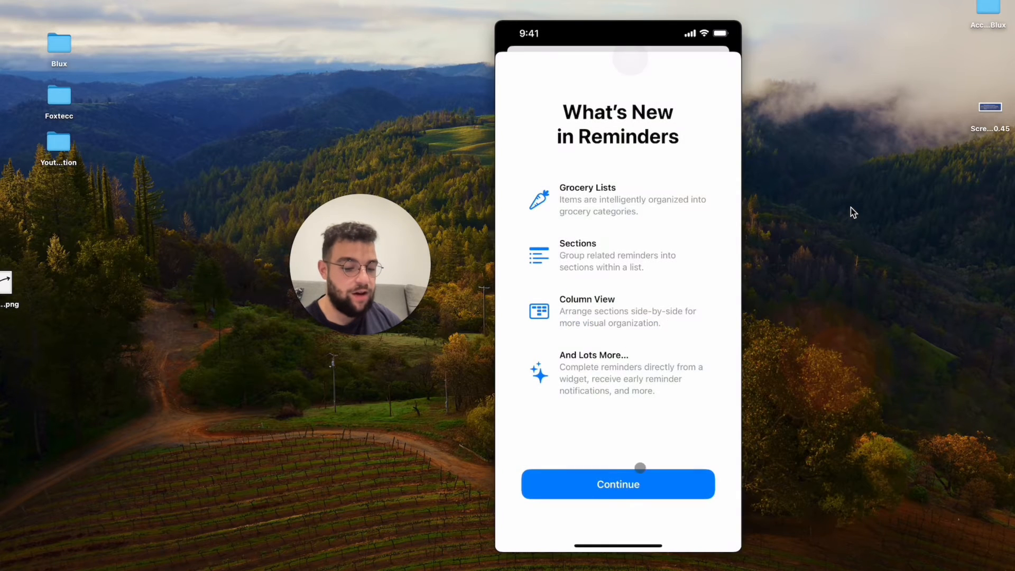
pyautogui.click(616, 484)
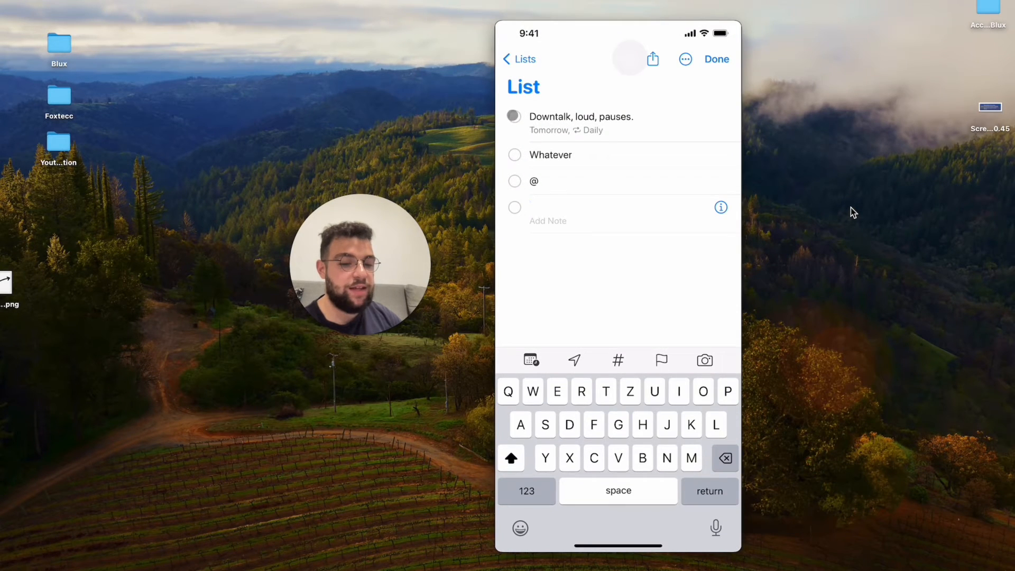
pyautogui.click(514, 116)
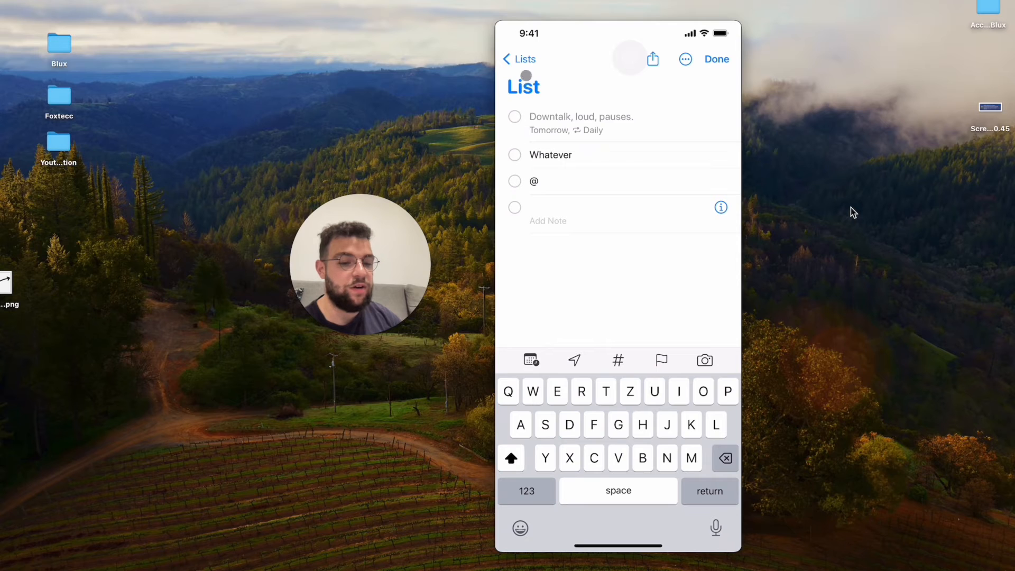
pyautogui.click(523, 59)
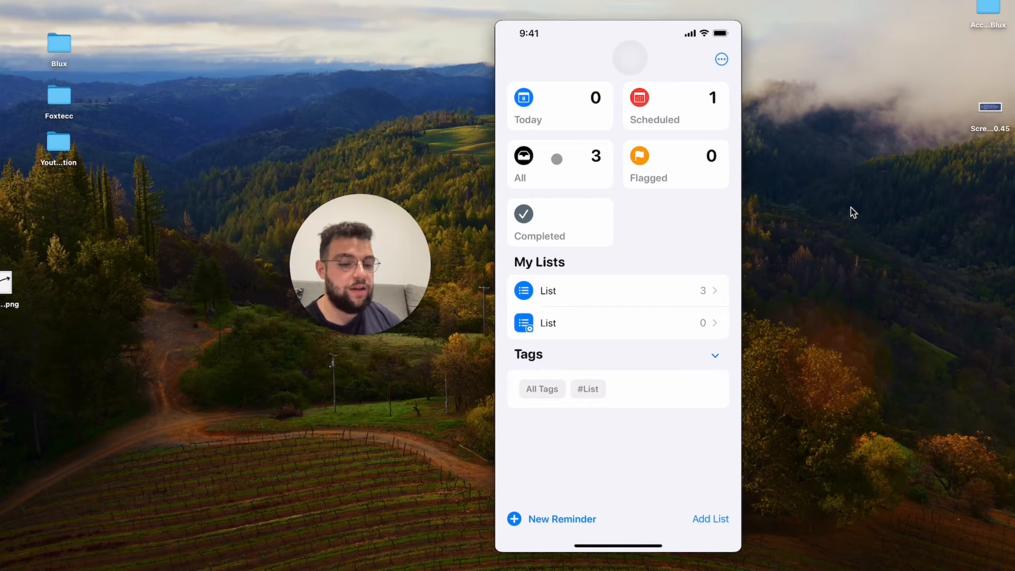
pyautogui.click(527, 105)
pyautogui.write('Ex')
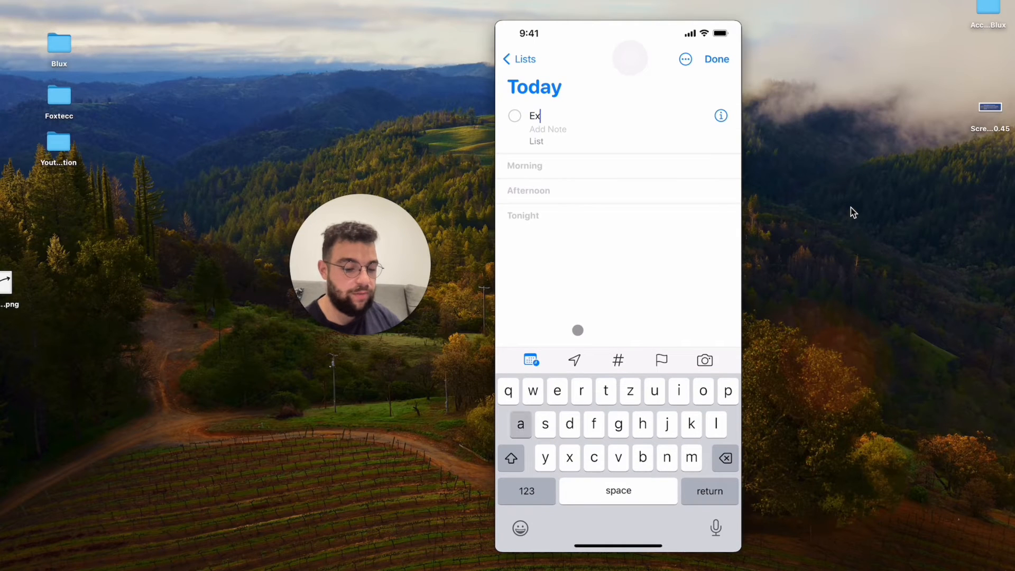
pyautogui.write('ample')
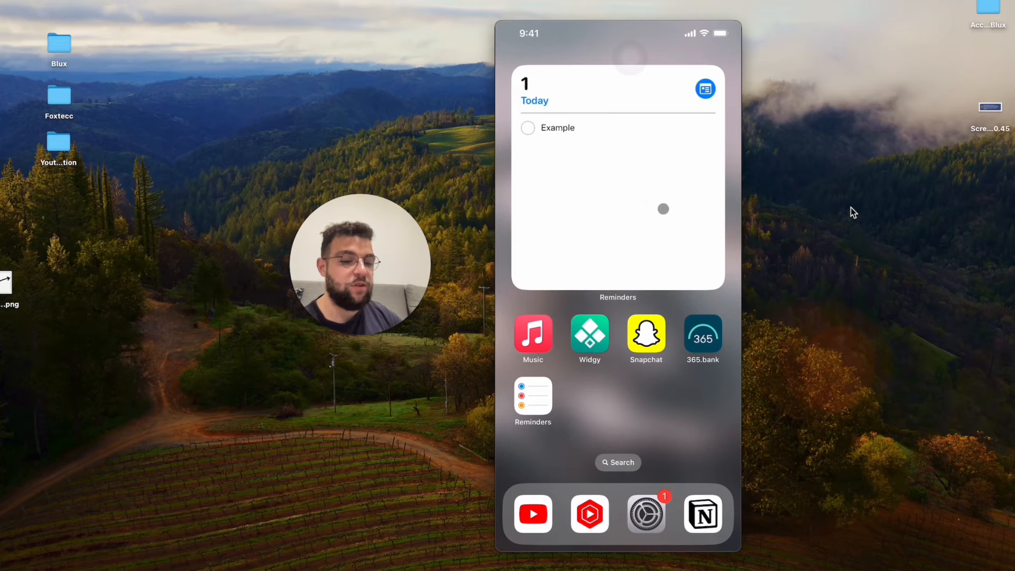
# Complete the Example reminder from the widget, then bring up the widget's options menu.
pyautogui.click(616, 181)
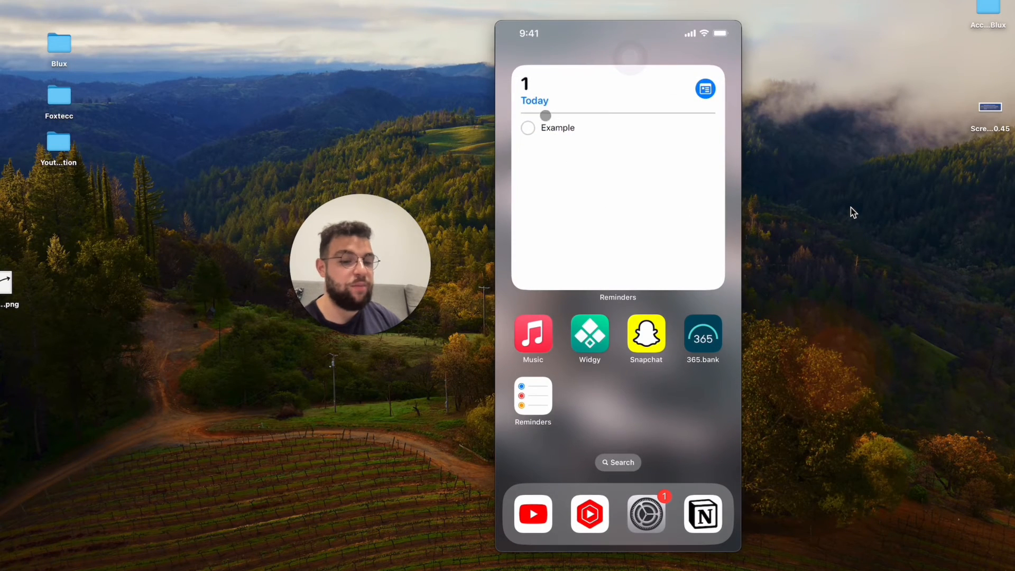
pyautogui.click(528, 128)
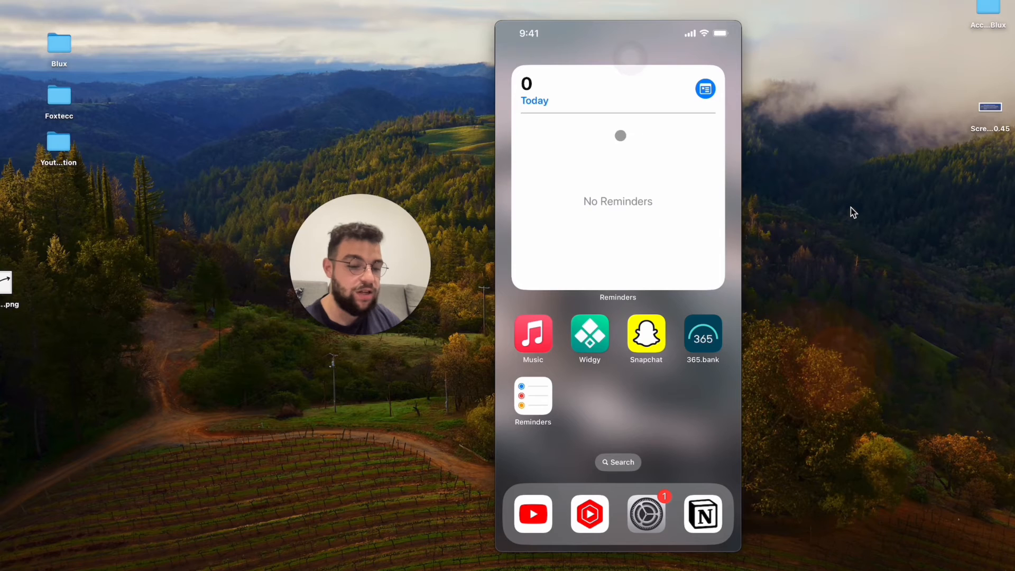
pyautogui.rightClick(616, 181)
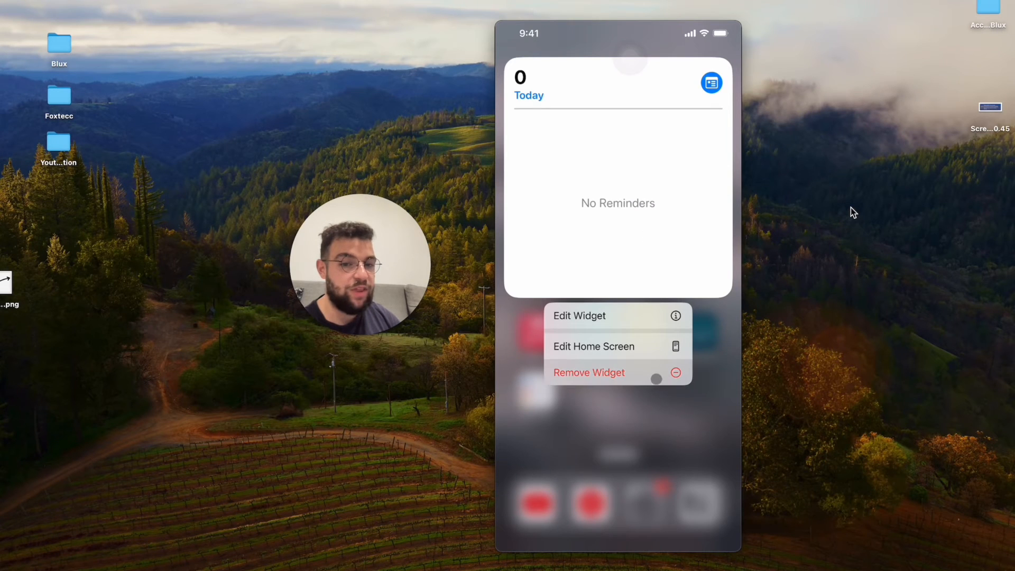
# Remove the Reminders widget from the home screen and confirm.
pyautogui.click(589, 372)
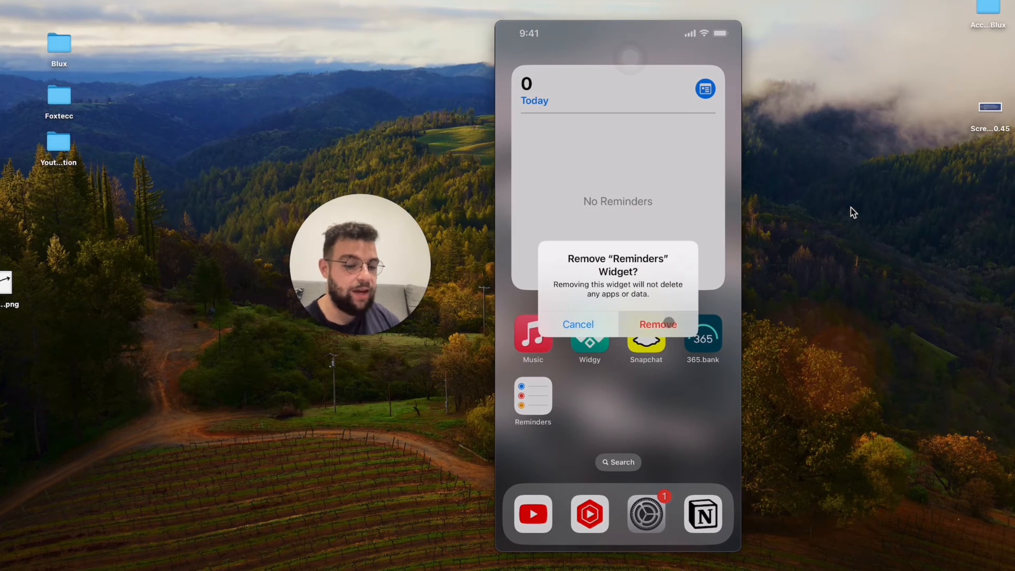
pyautogui.click(657, 324)
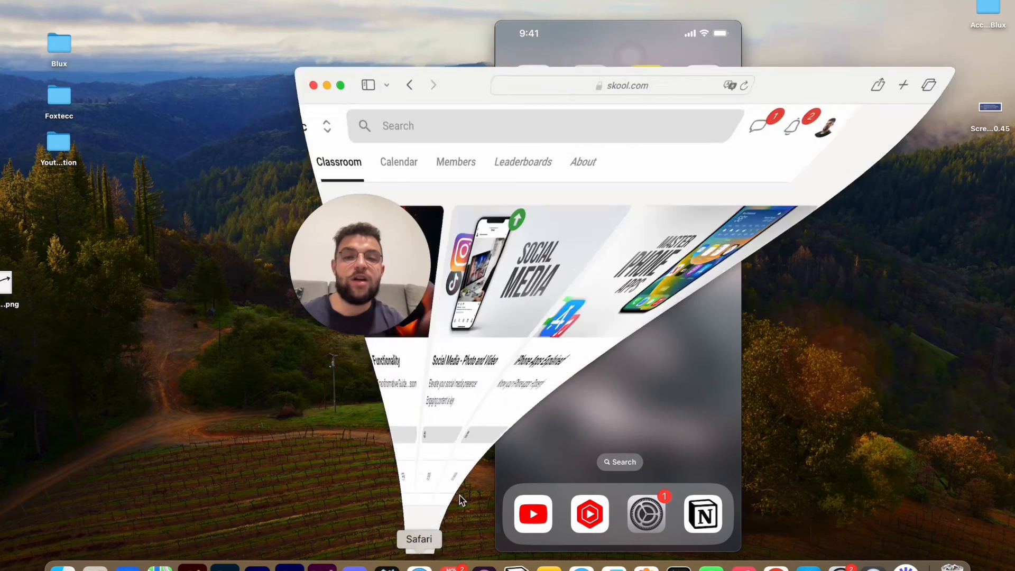
# In Safari on skool.com, return to the Classroom and switch to the group's Community feed.
pyautogui.click(419, 538)
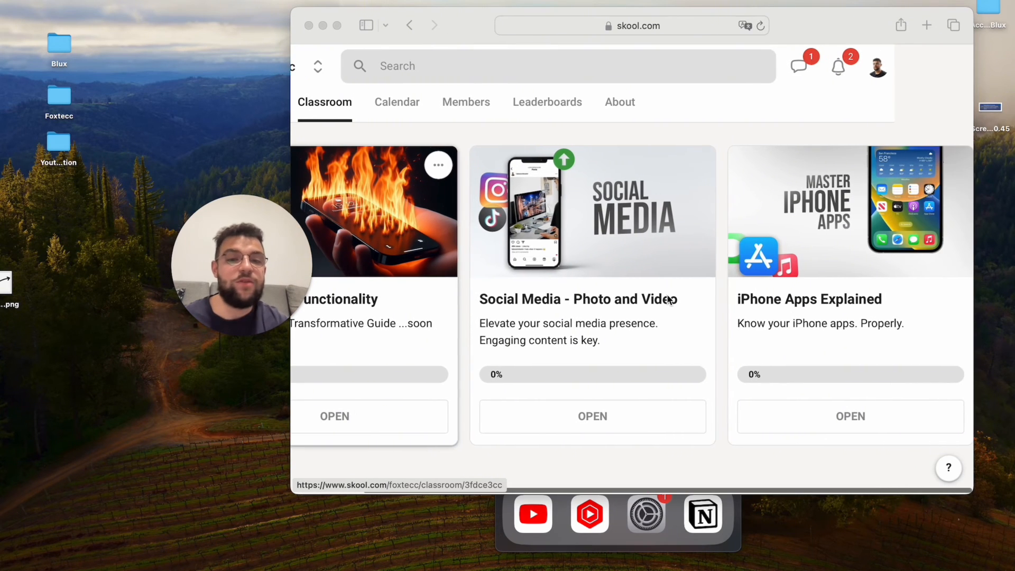
pyautogui.moveTo(873, 304)
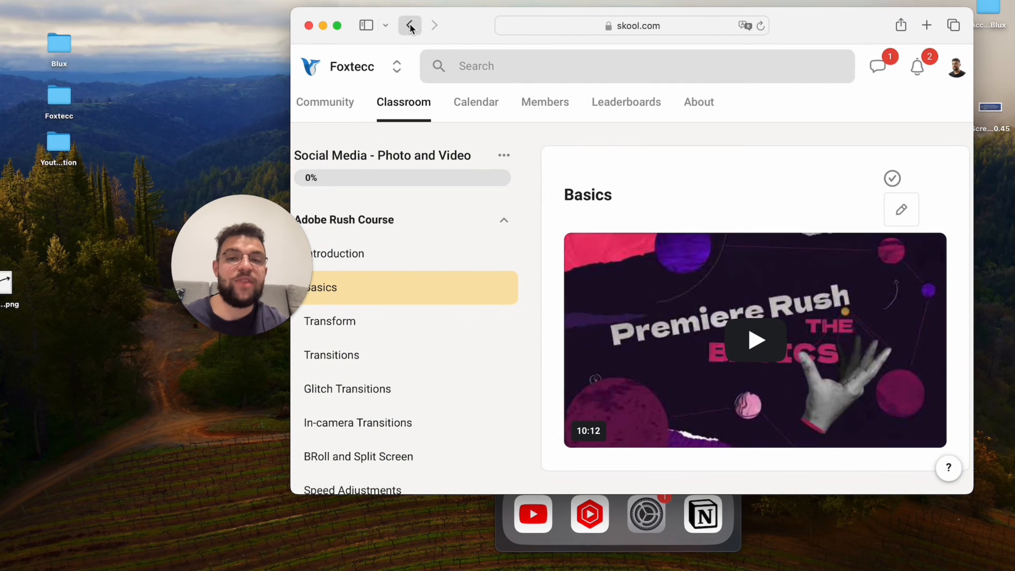
pyautogui.click(408, 25)
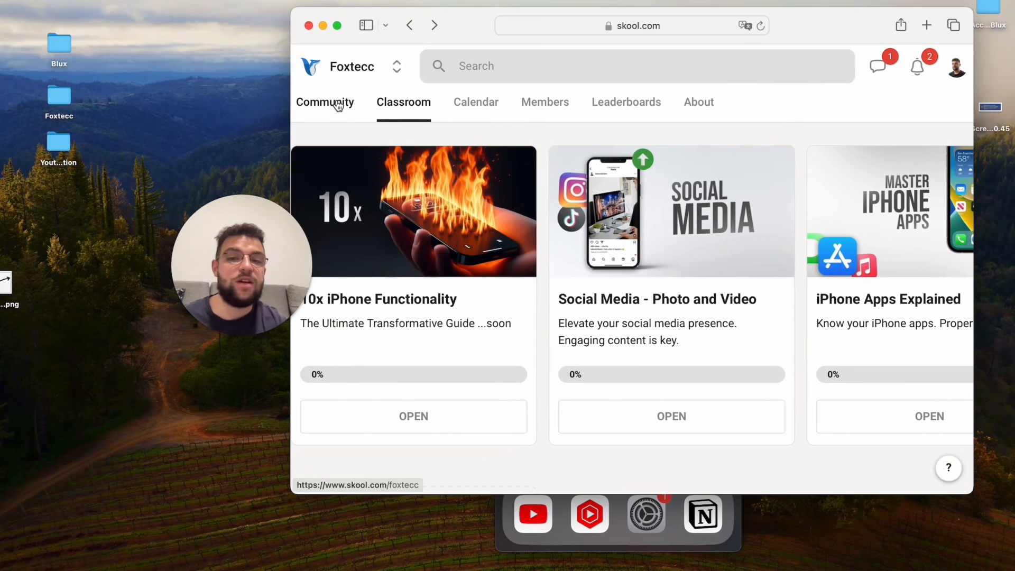
pyautogui.click(325, 101)
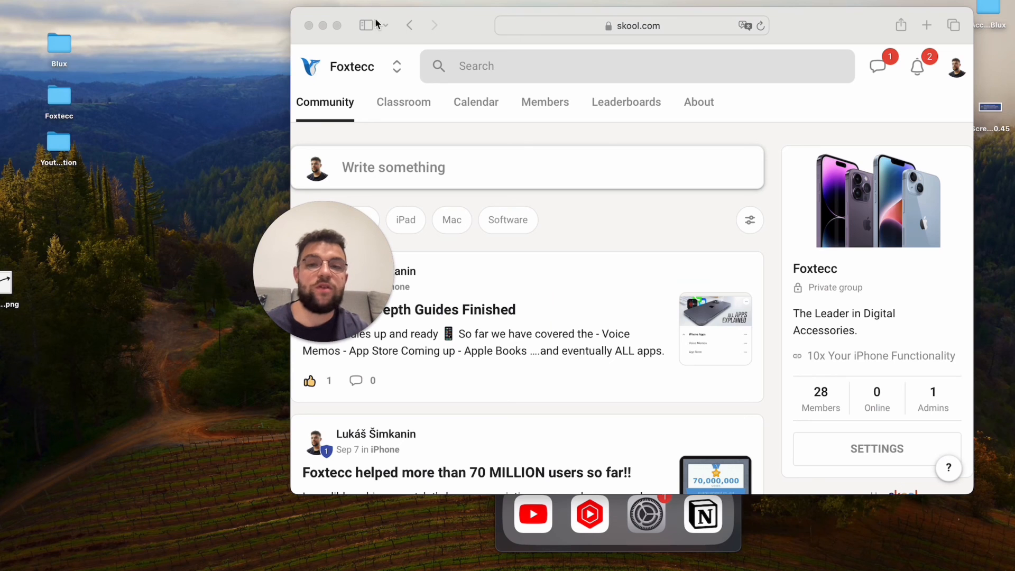